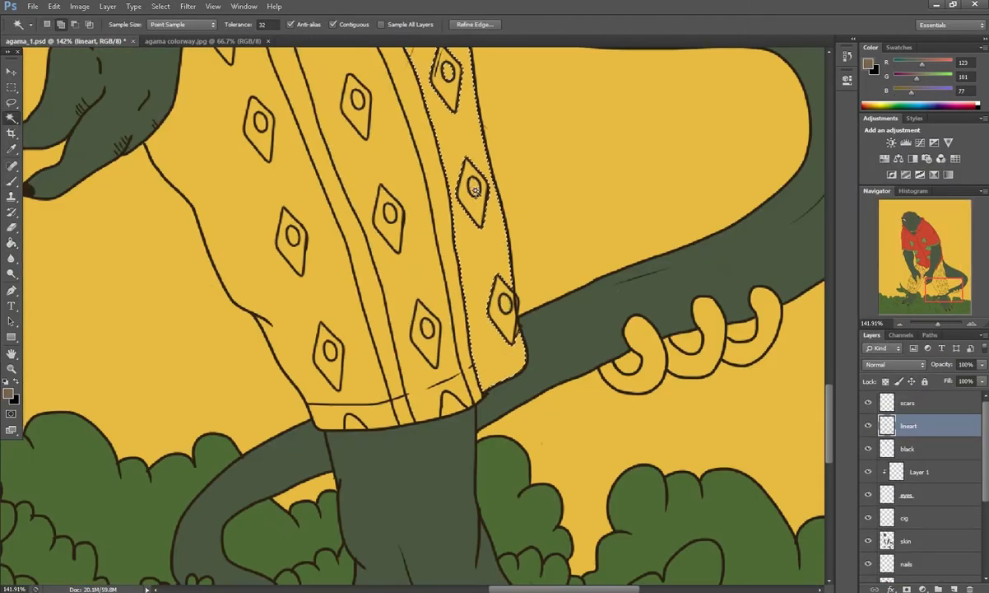
Step: Scroll down the canvas to reach the shirt and pants for filling
{"action": "scroll", "scroll_direction": "down", "scroll_amount": 3}
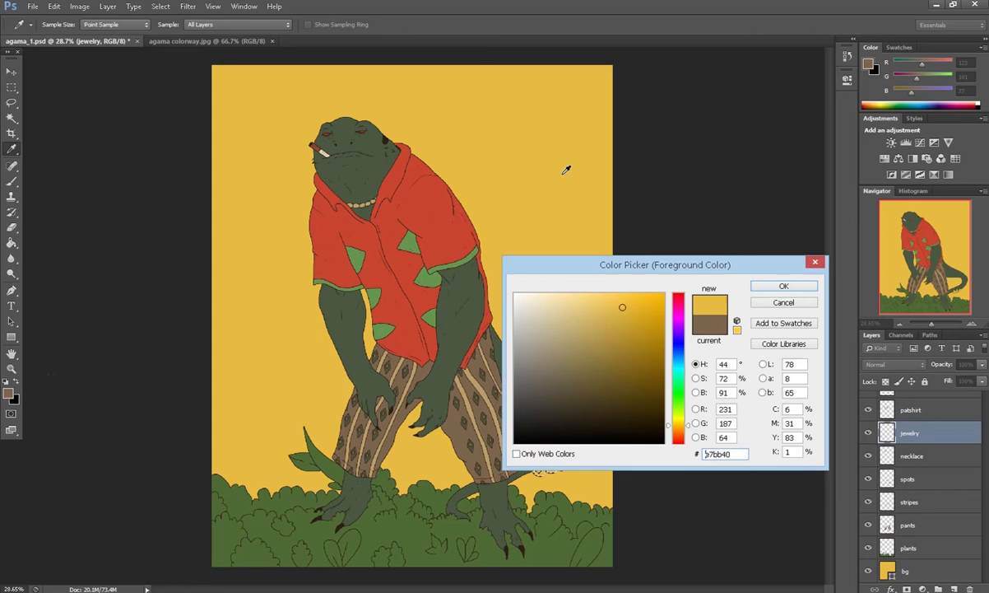
Step: Confirm the pale yellow foreground colour in the Color Picker
{"action": "left_click", "coordinate": [784, 287]}
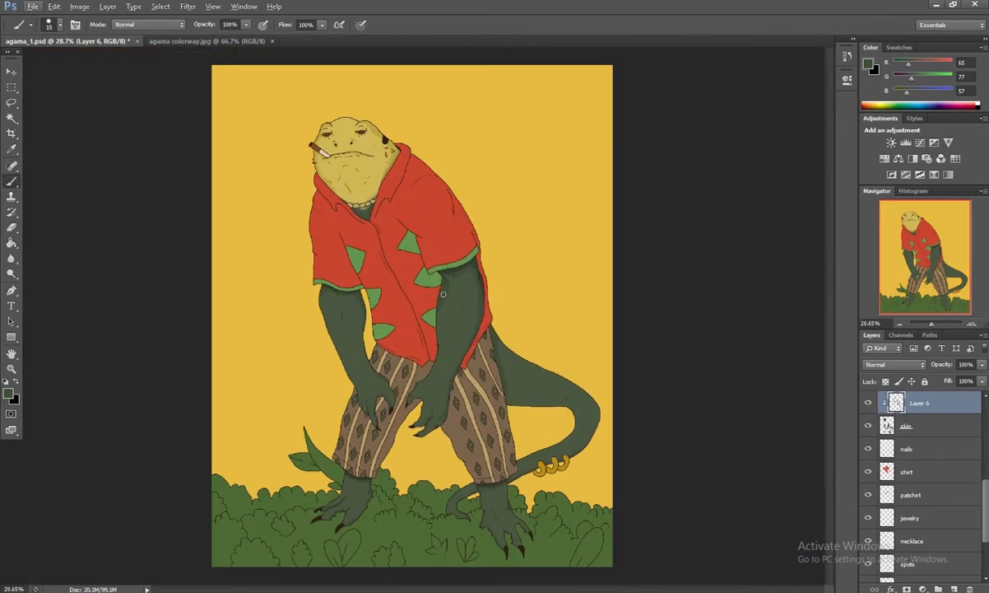
Step: Pick a light green for the bushes, then confirm the yellow for the background gradient
{"action": "left_click", "coordinate": [10, 394]}
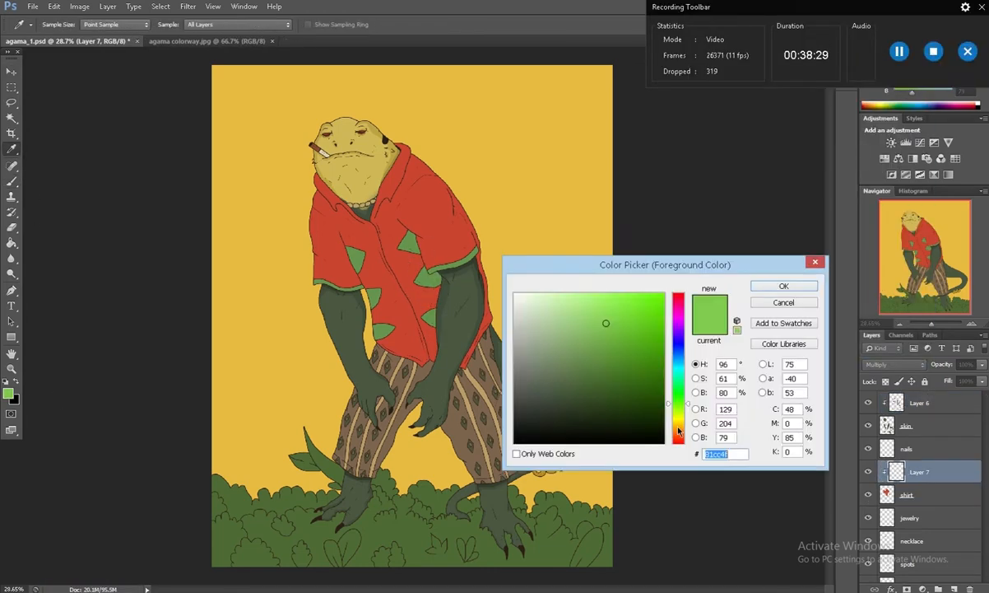
{"action": "left_click", "coordinate": [784, 286]}
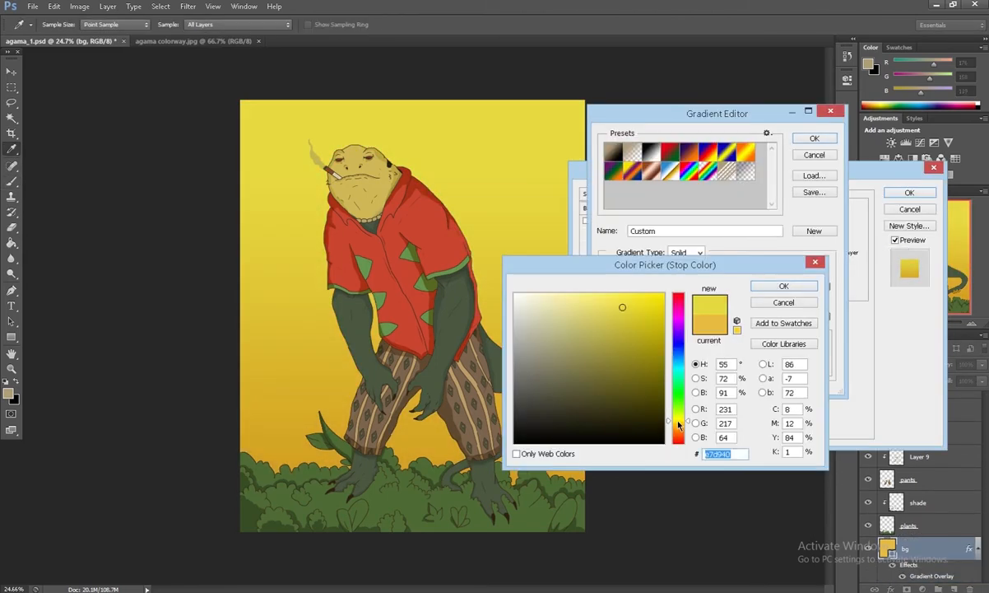
{"action": "left_click", "coordinate": [784, 287]}
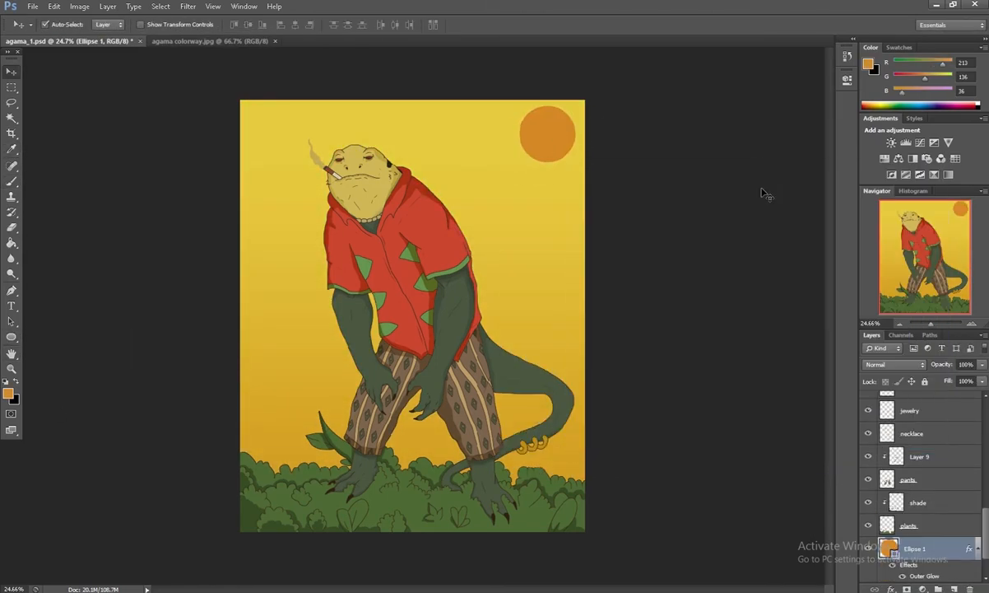